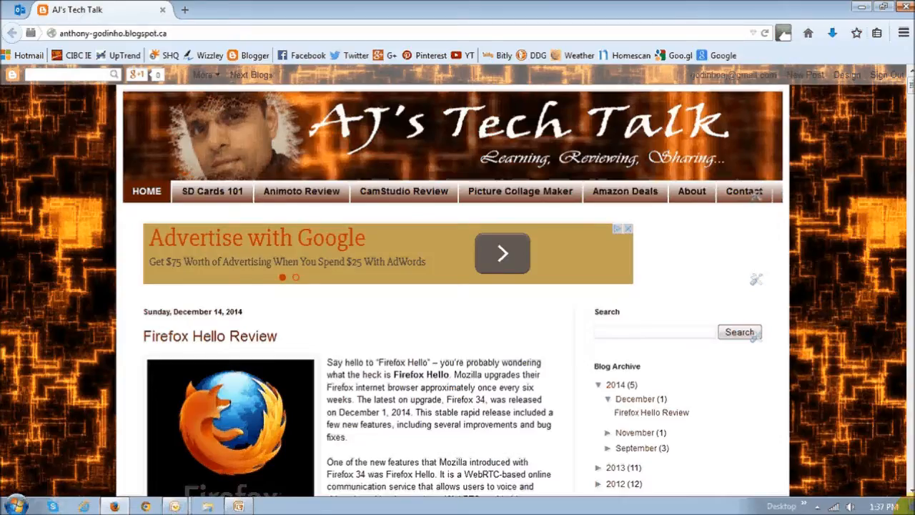
- Pick YouTube as the media source on Embed Responsively
{"action": "scroll", "scroll_direction": "down", "scroll_amount": 3}
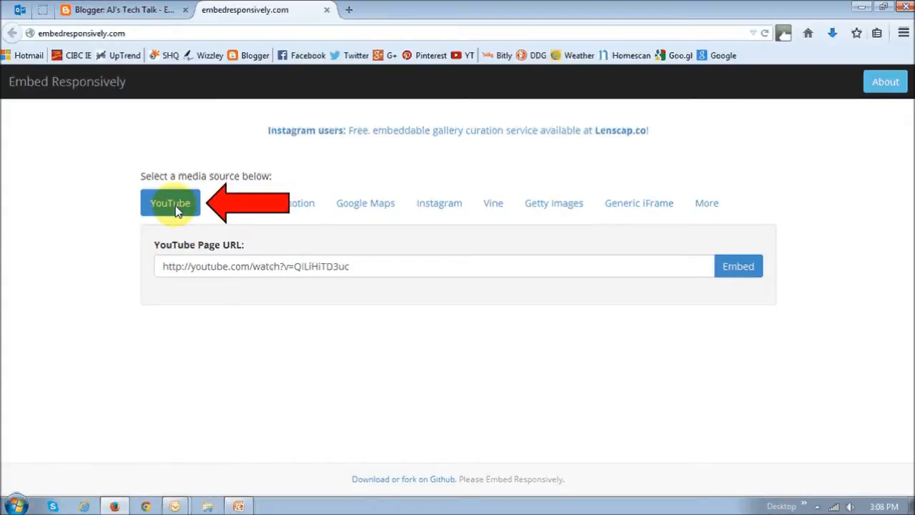
{"action": "left_click", "coordinate": [170, 202]}
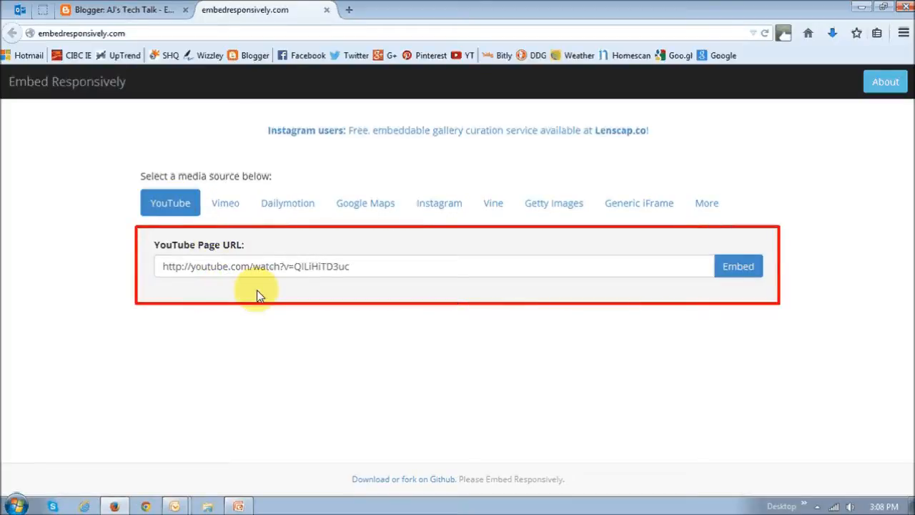
{"action": "mouse_move", "coordinate": [277, 286]}
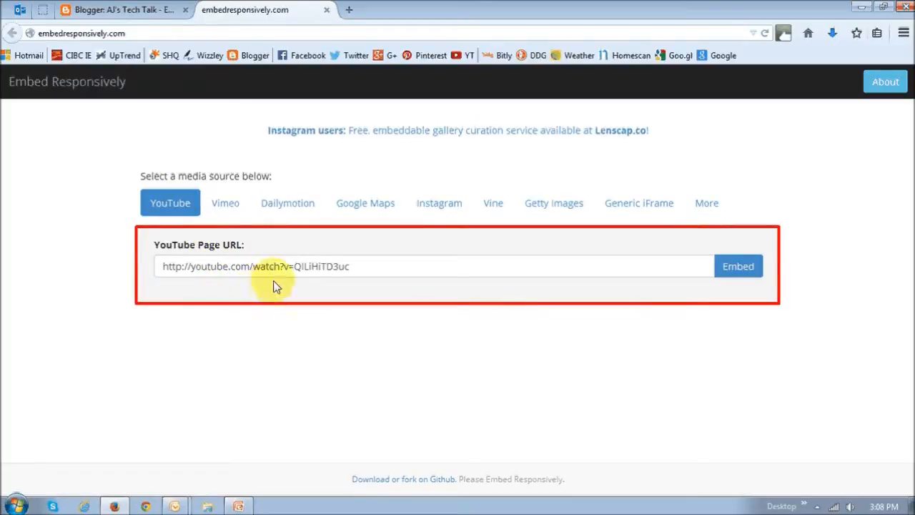
{"action": "mouse_move", "coordinate": [700, 292]}
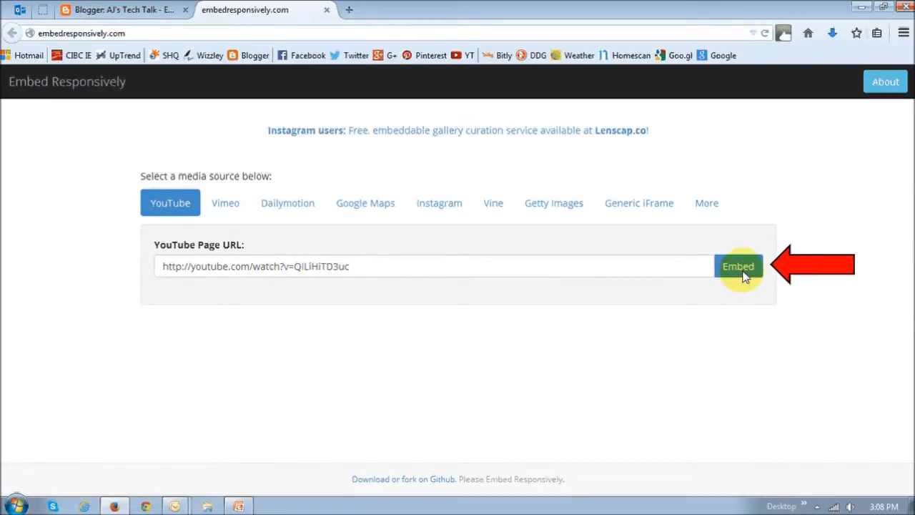
- Generate the responsive embed code and preview for the Firefox Hello video
{"action": "left_click", "coordinate": [738, 266]}
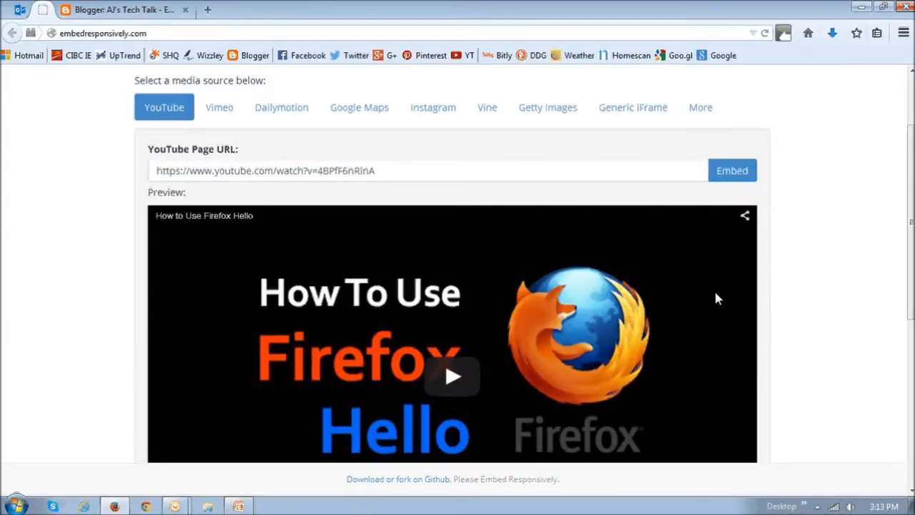
{"action": "scroll", "scroll_direction": "down", "scroll_amount": 3}
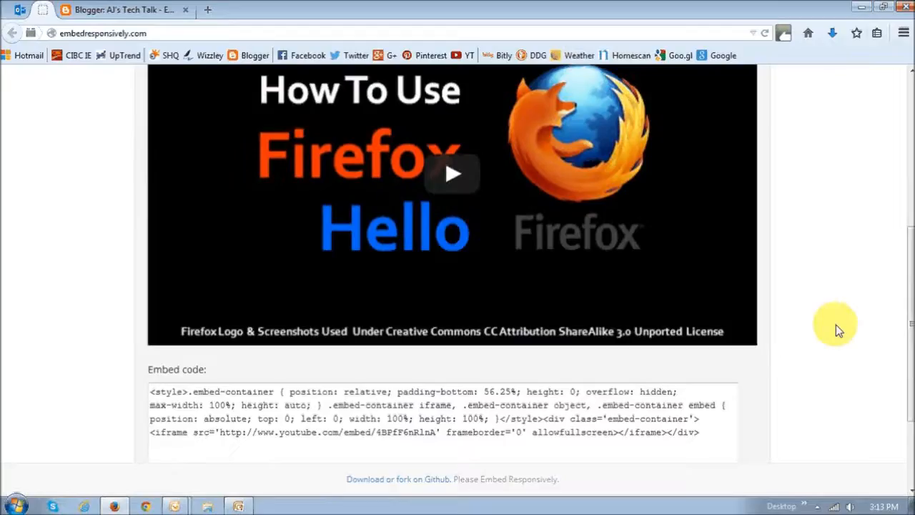
{"action": "mouse_move", "coordinate": [635, 370]}
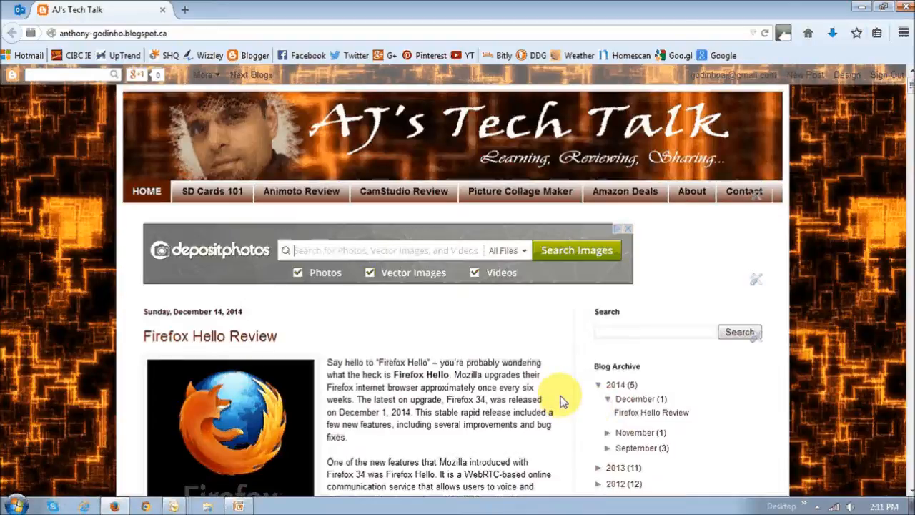
- Open the Firefox Hello Review post in Blogger's editor via its Edit Post icon
{"action": "scroll", "scroll_direction": "down", "scroll_amount": 3}
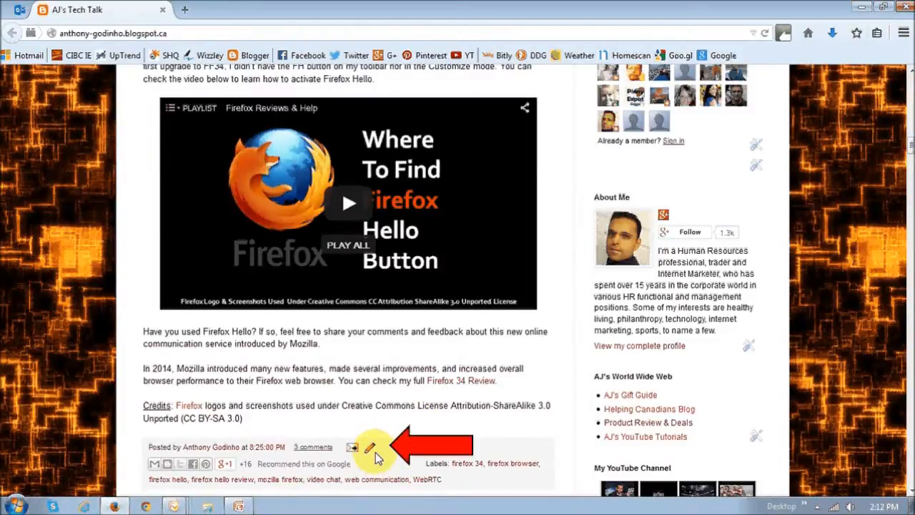
{"action": "left_click", "coordinate": [351, 447]}
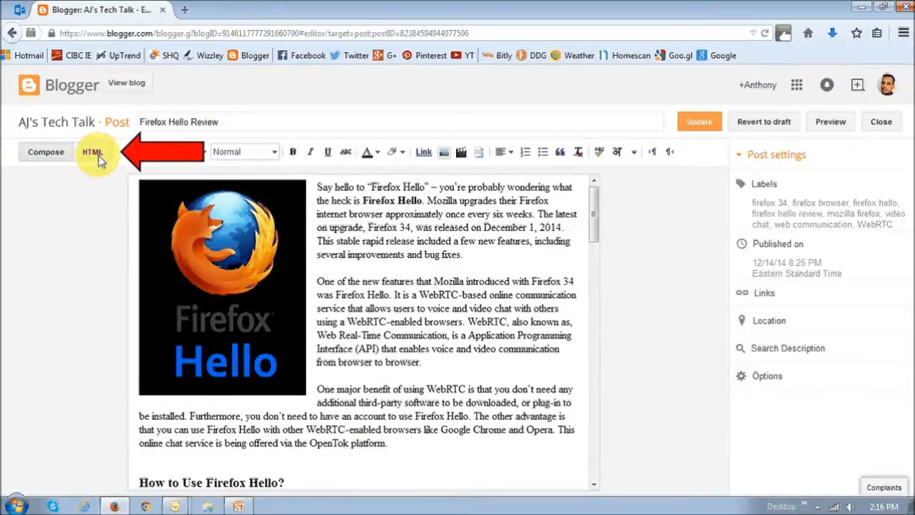
- Replace the iframe with the responsive embed code in HTML view and publish the update
{"action": "left_click", "coordinate": [93, 152]}
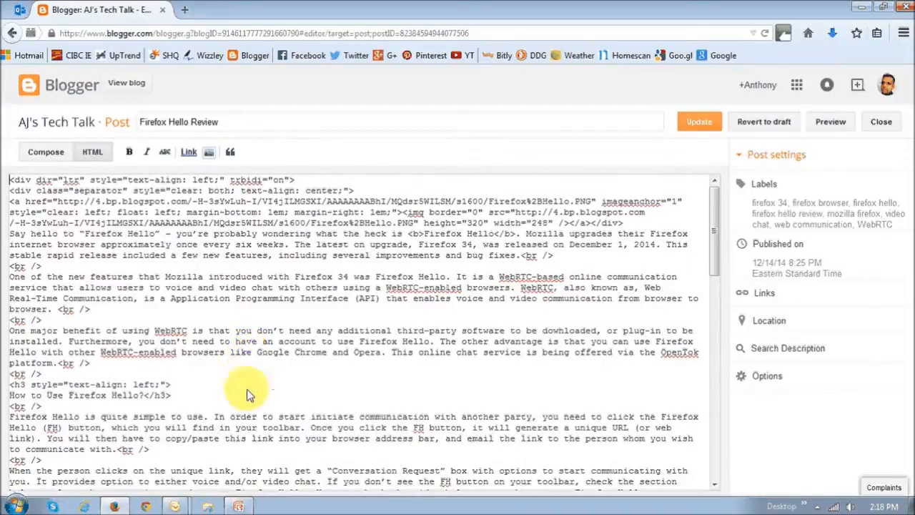
{"action": "scroll", "scroll_direction": "down", "scroll_amount": 3}
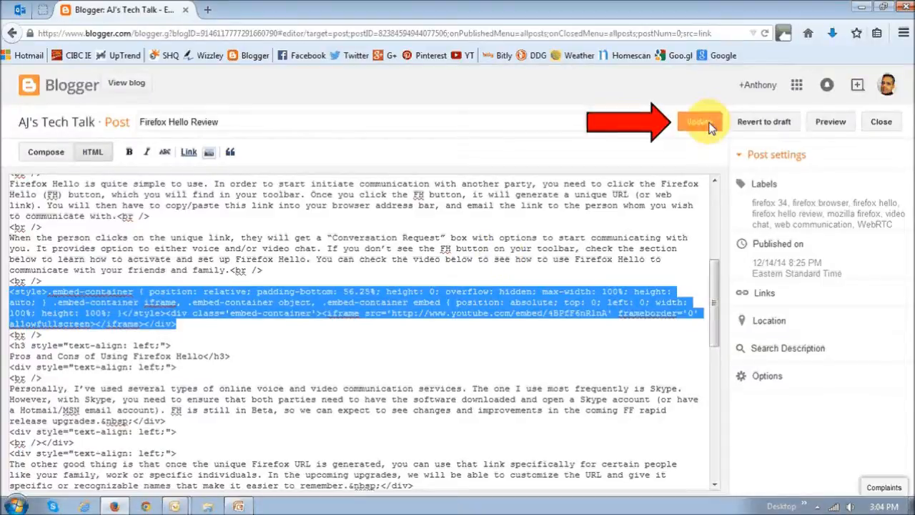
{"action": "left_click", "coordinate": [697, 121]}
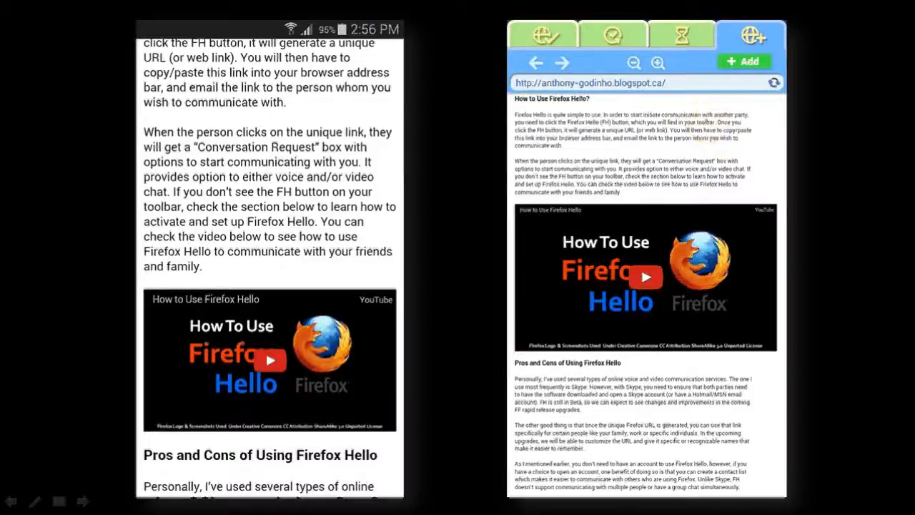